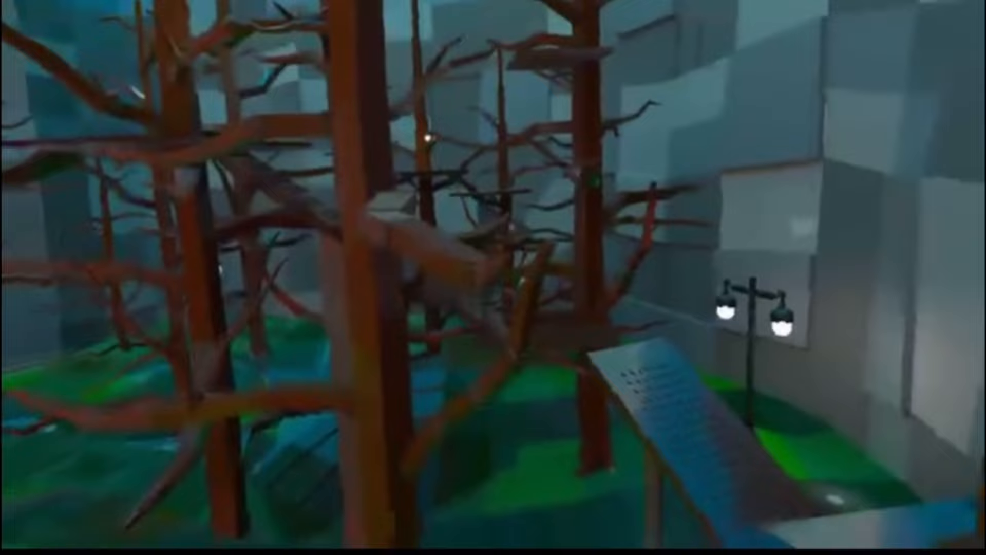
mouse_move(493, 278)
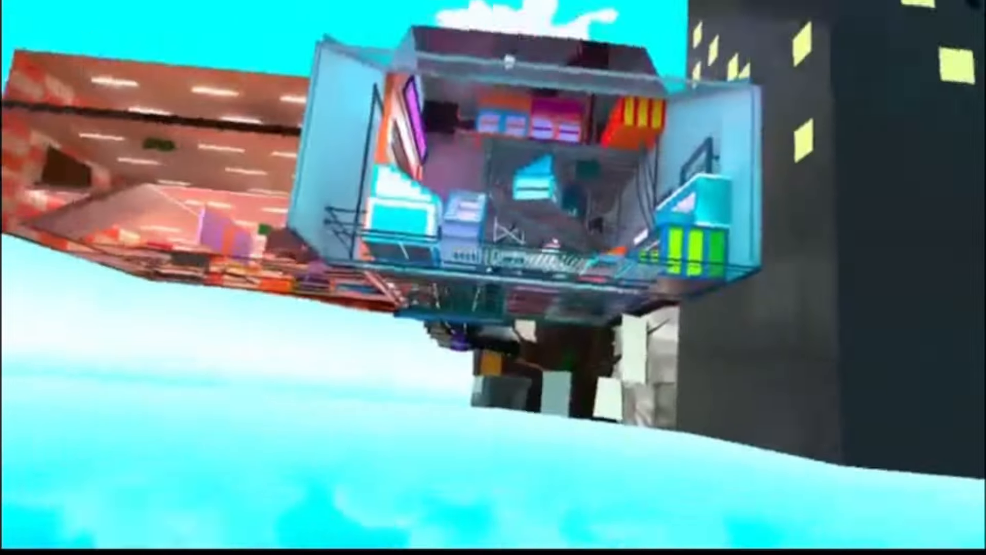
mouse_move(493, 277)
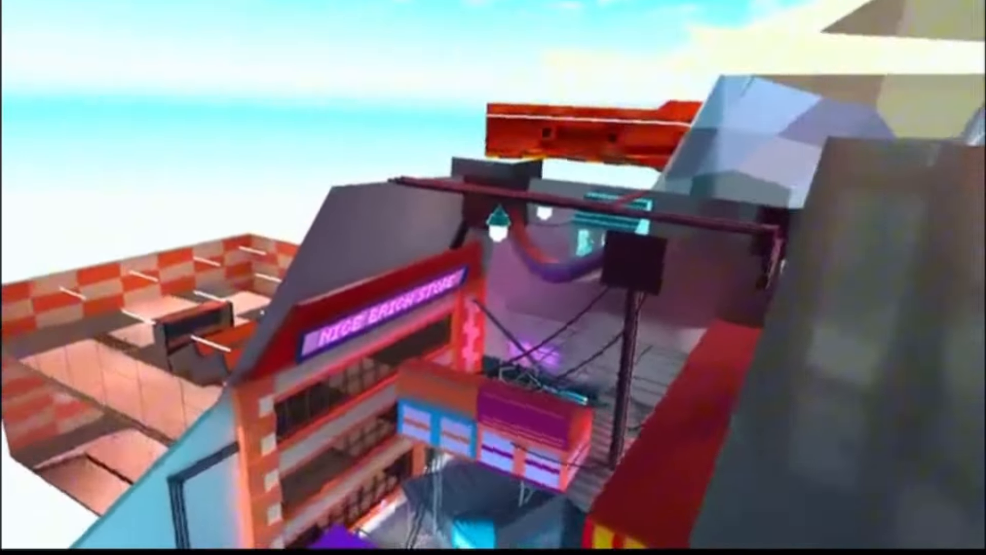
mouse_move(493, 277)
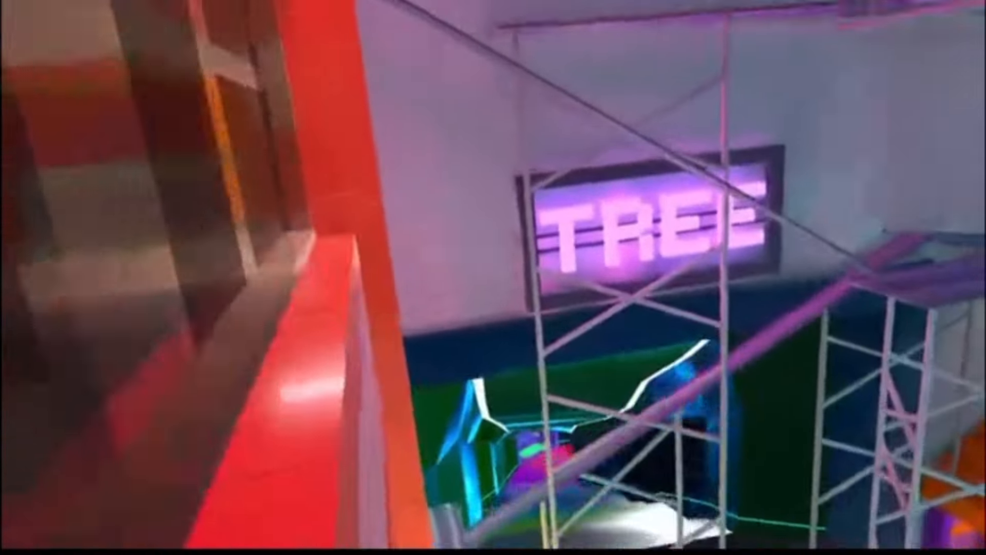
mouse_move(493, 278)
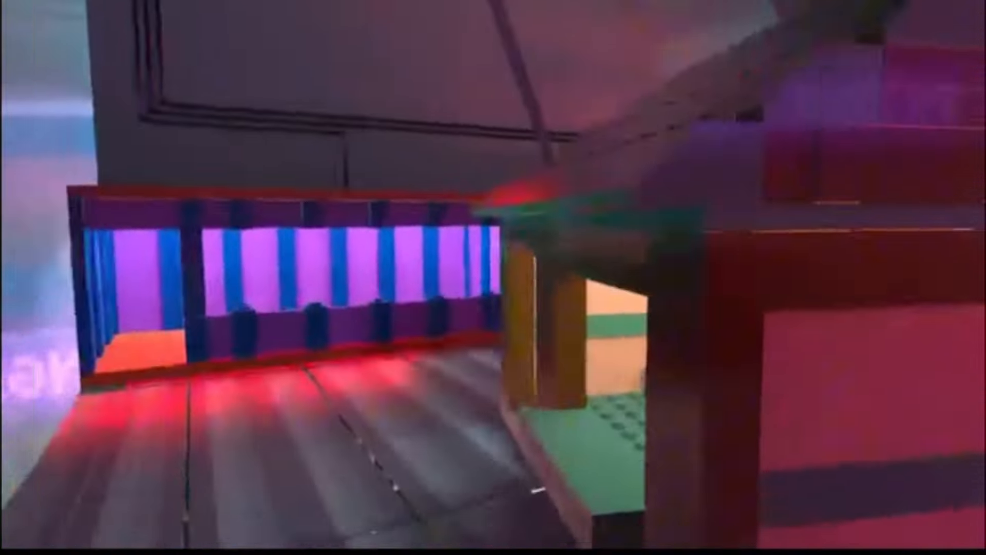